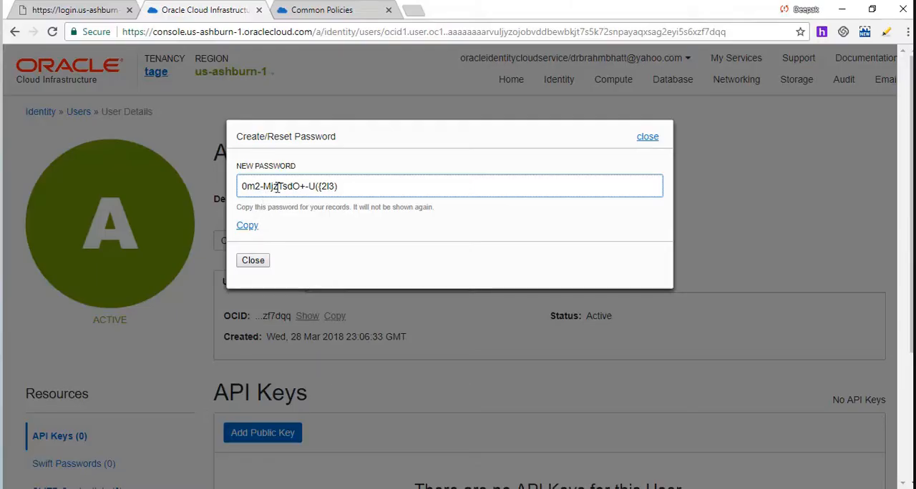
- Copy Auser's newly generated password and dismiss the Create/Reset Password dialog
{"action": "left_click", "coordinate": [246, 226]}
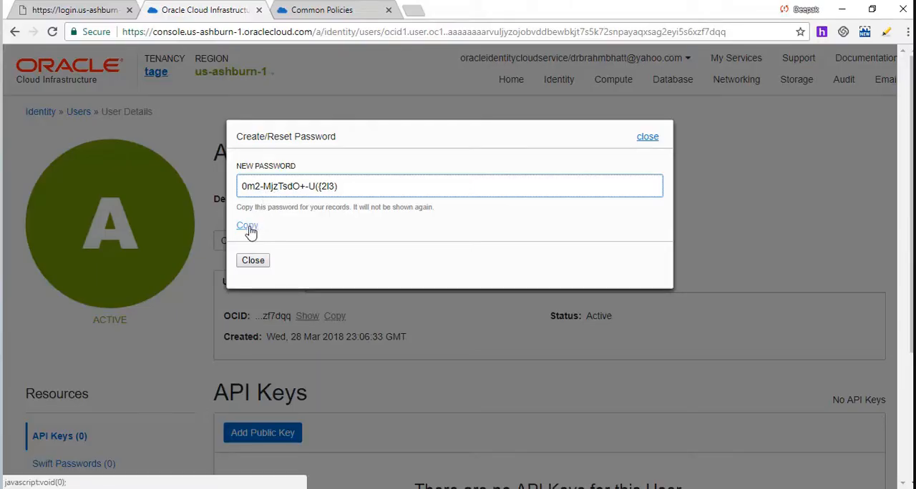
{"action": "left_click", "coordinate": [246, 226]}
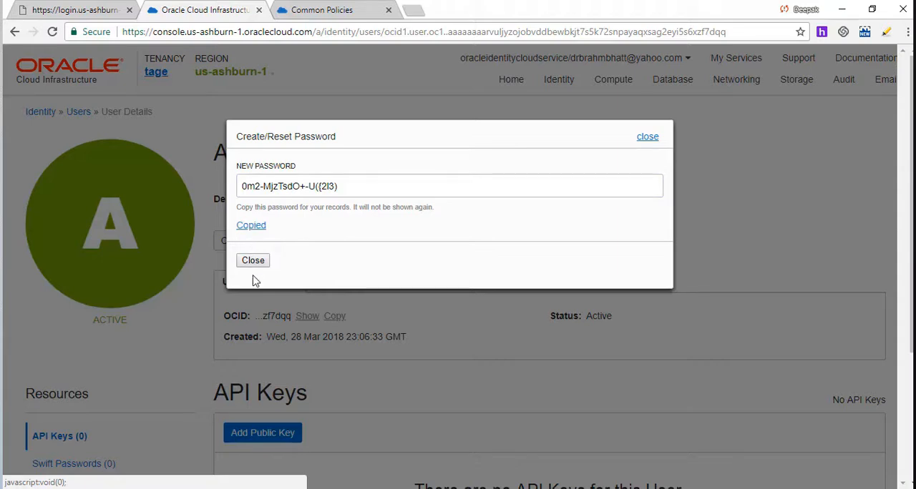
{"action": "left_click", "coordinate": [252, 261]}
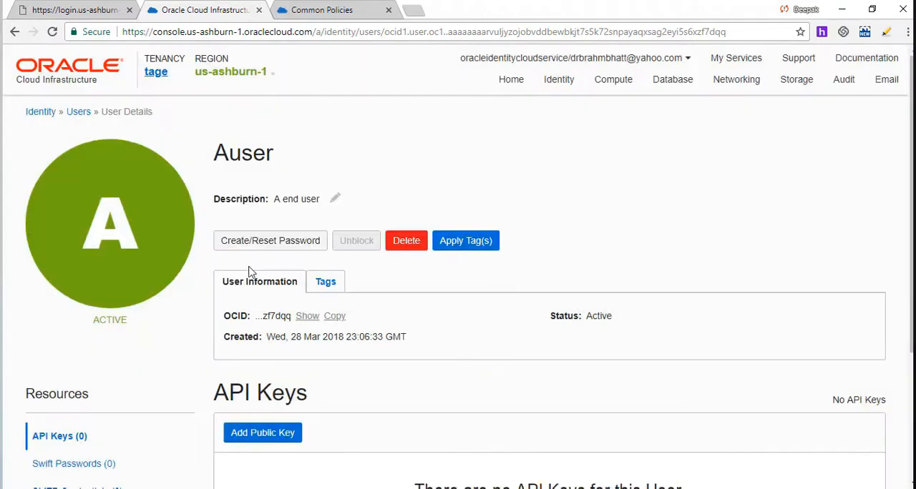
{"action": "mouse_move", "coordinate": [686, 64]}
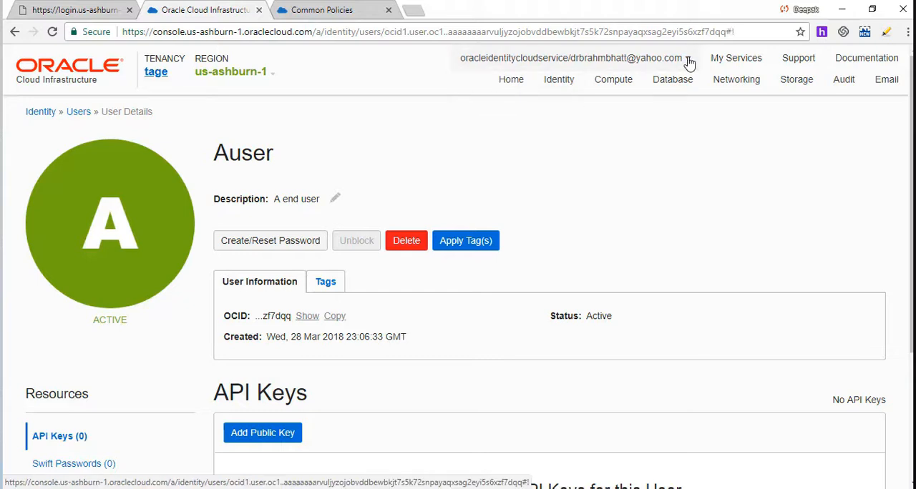
- Sign the admin out and begin entering 'Auser' as the user name on the login page
{"action": "left_click", "coordinate": [573, 57]}
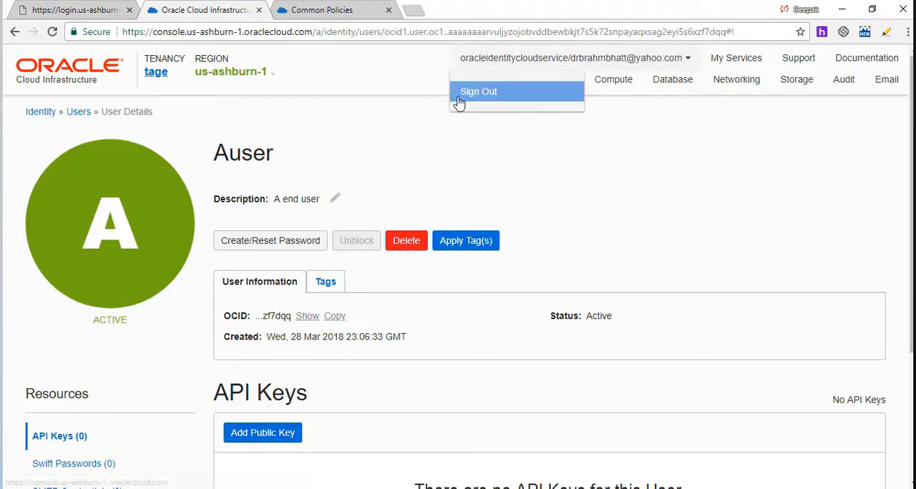
{"action": "left_click", "coordinate": [478, 92]}
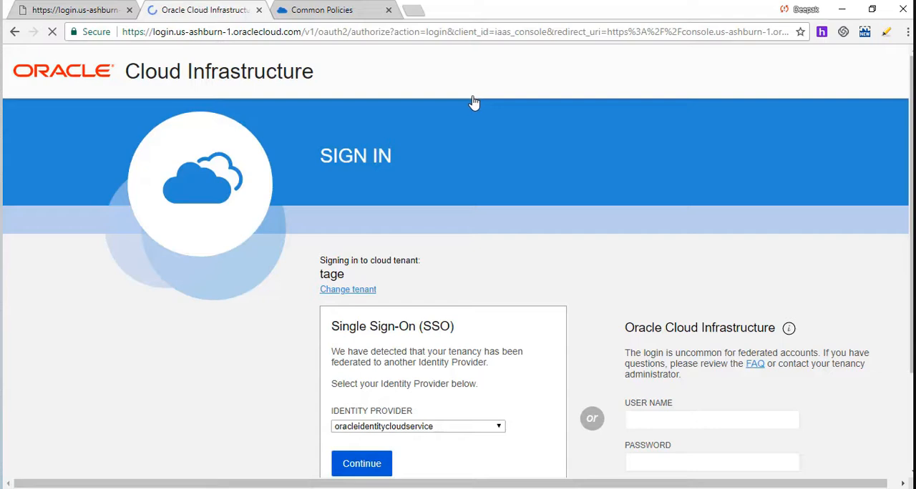
{"action": "left_click", "coordinate": [713, 421]}
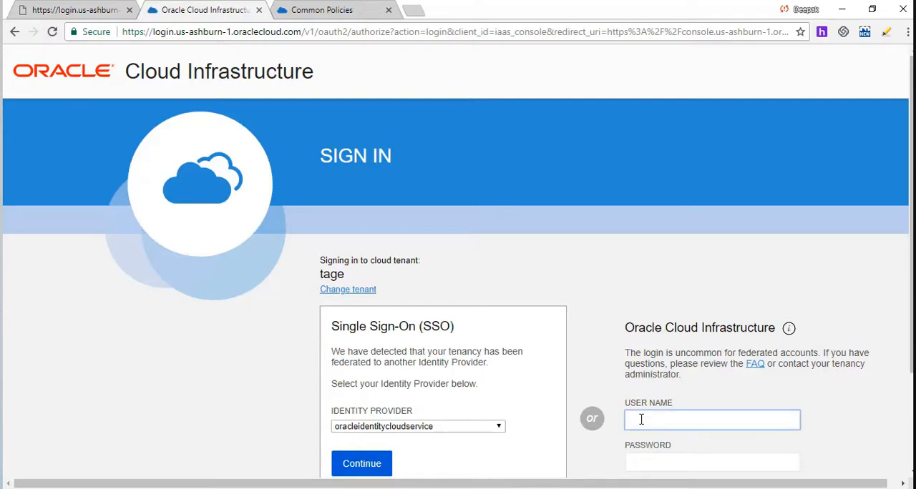
{"action": "type", "text": "Ause"}
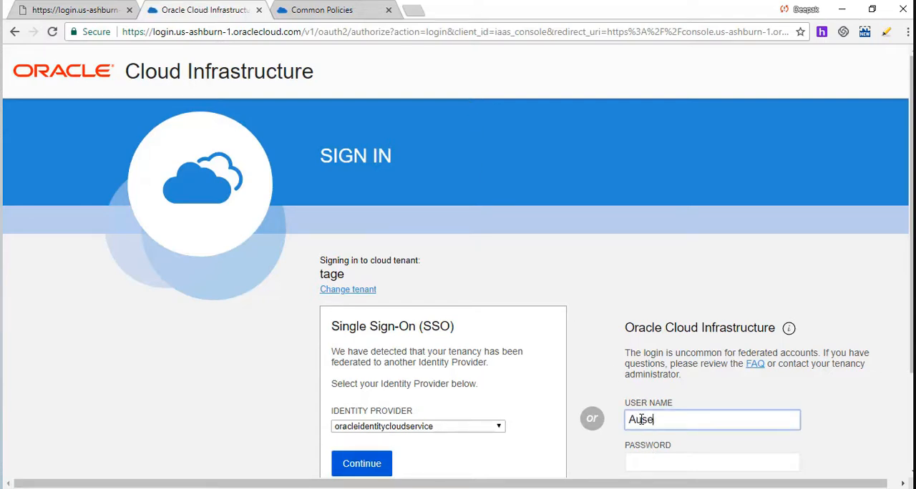